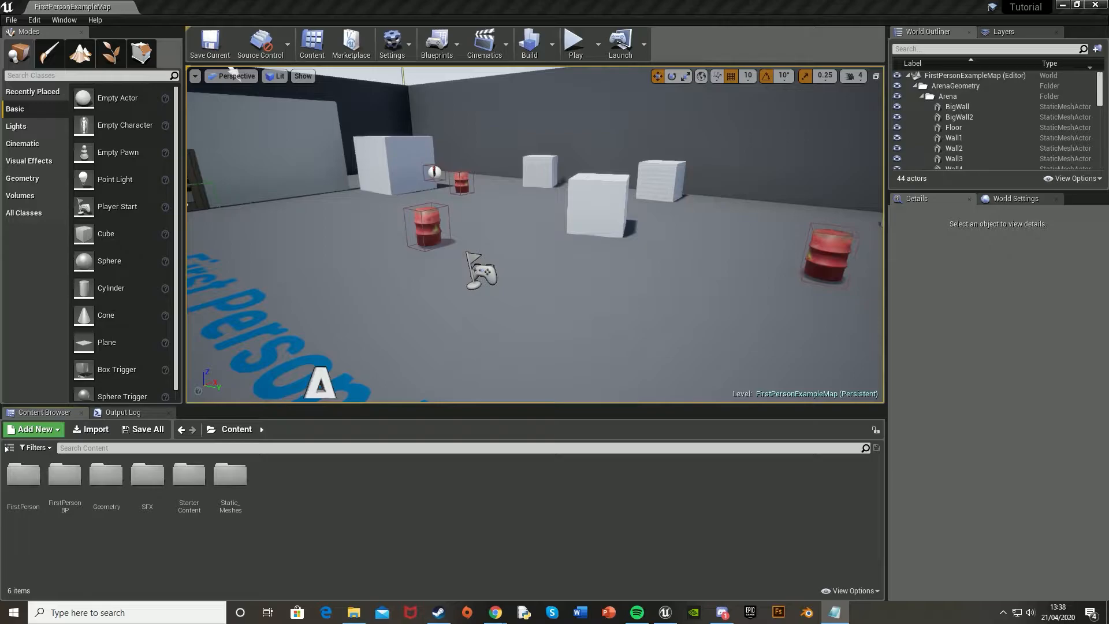
mouse_move(146, 475)
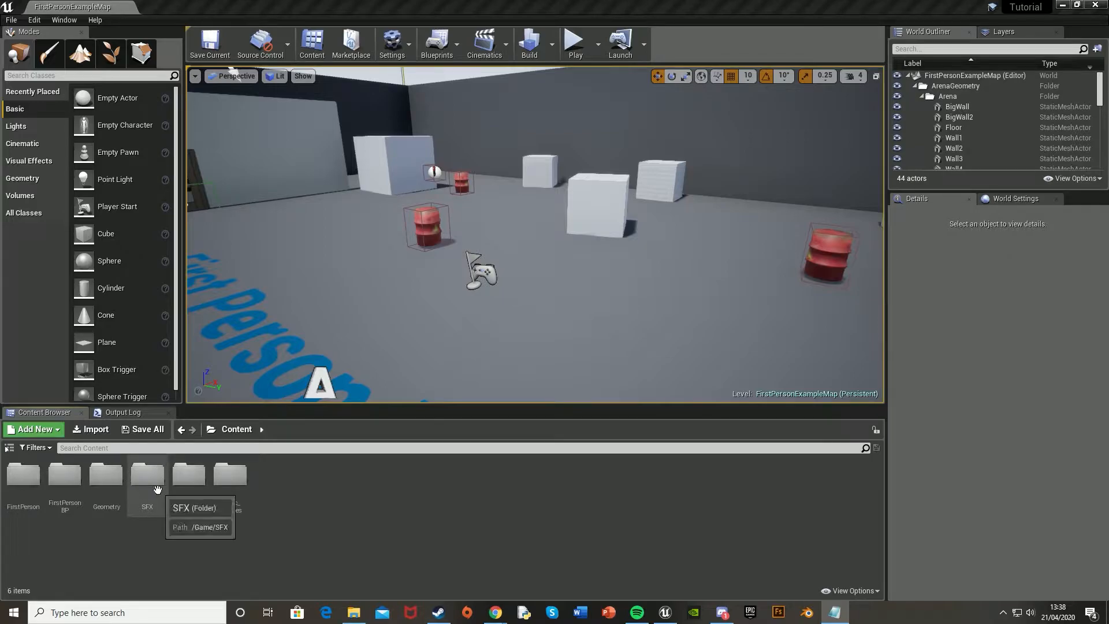
- In the SFX folder, create a new Sound Cue beside the footstep sound waves, named 'Foot…'
double_click(147, 474)
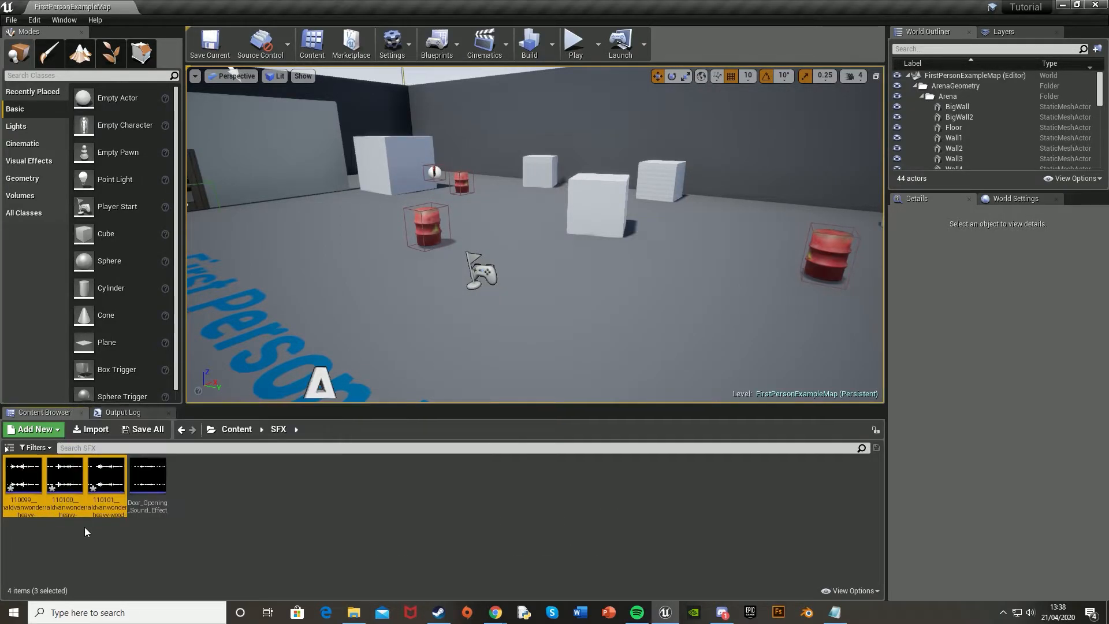
click(69, 538)
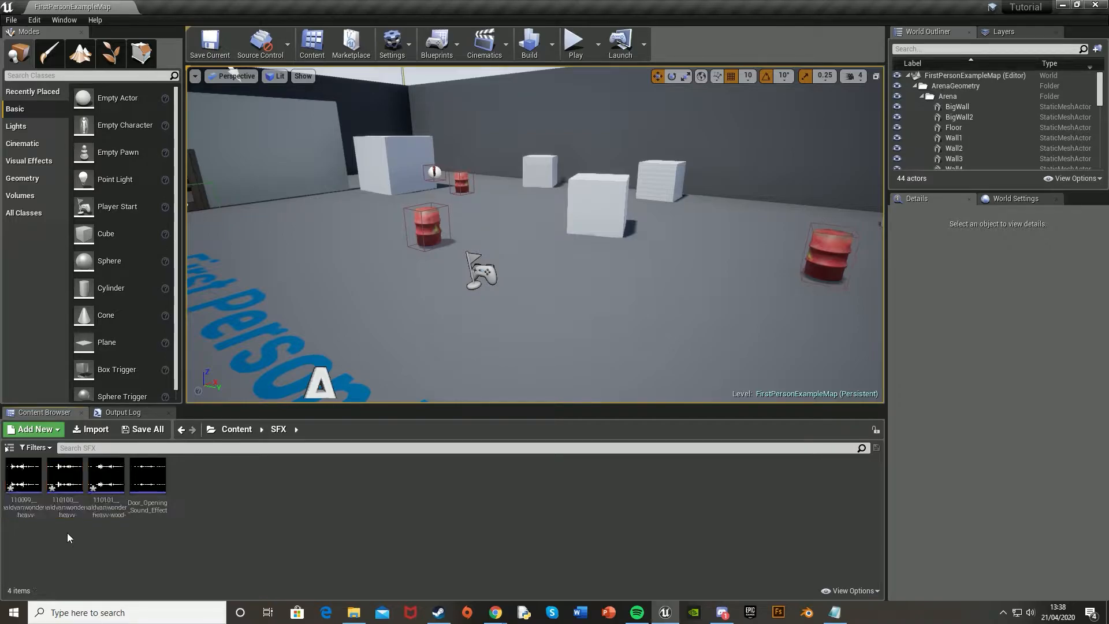
mouse_move(23, 473)
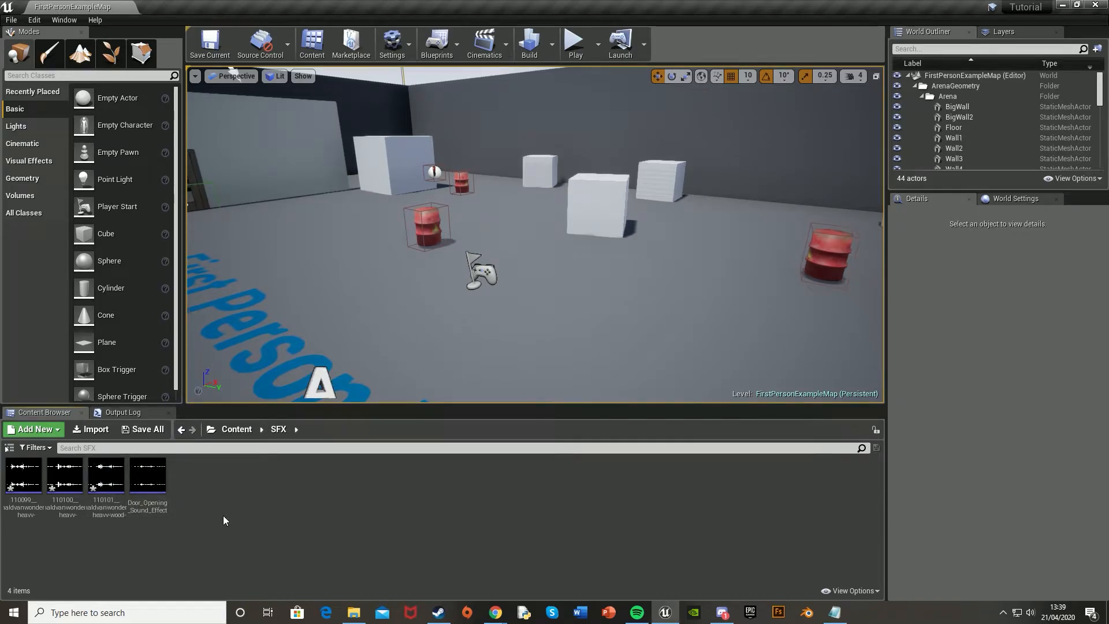
click(33, 429)
text(Foot)
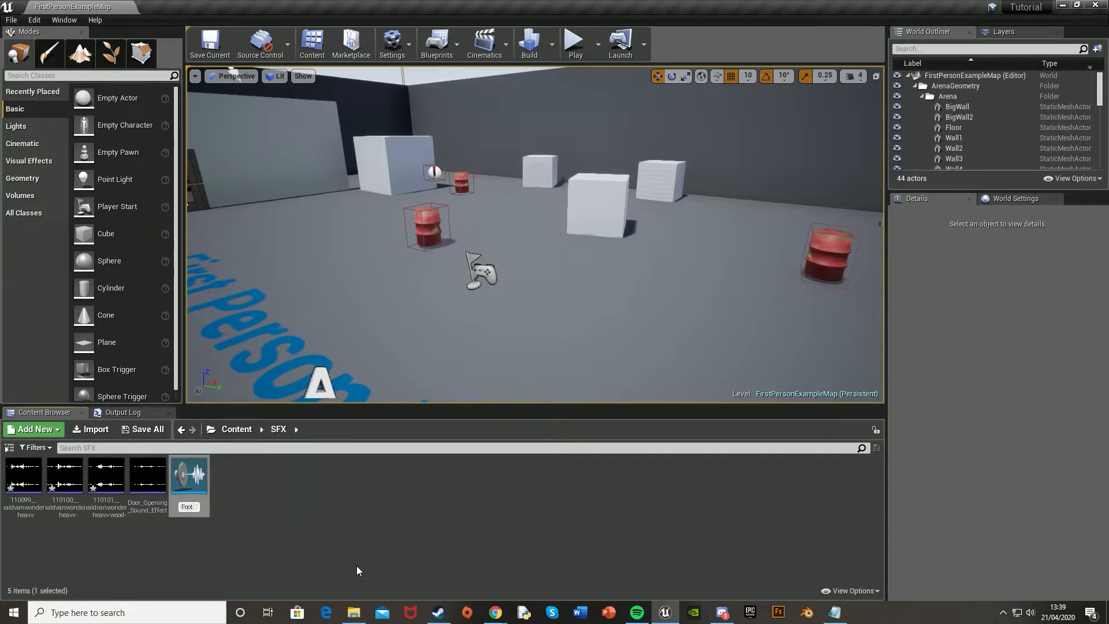
- Open the Footsteps cue in a maximized editor and place the three footstep wave players
double_click(188, 474)
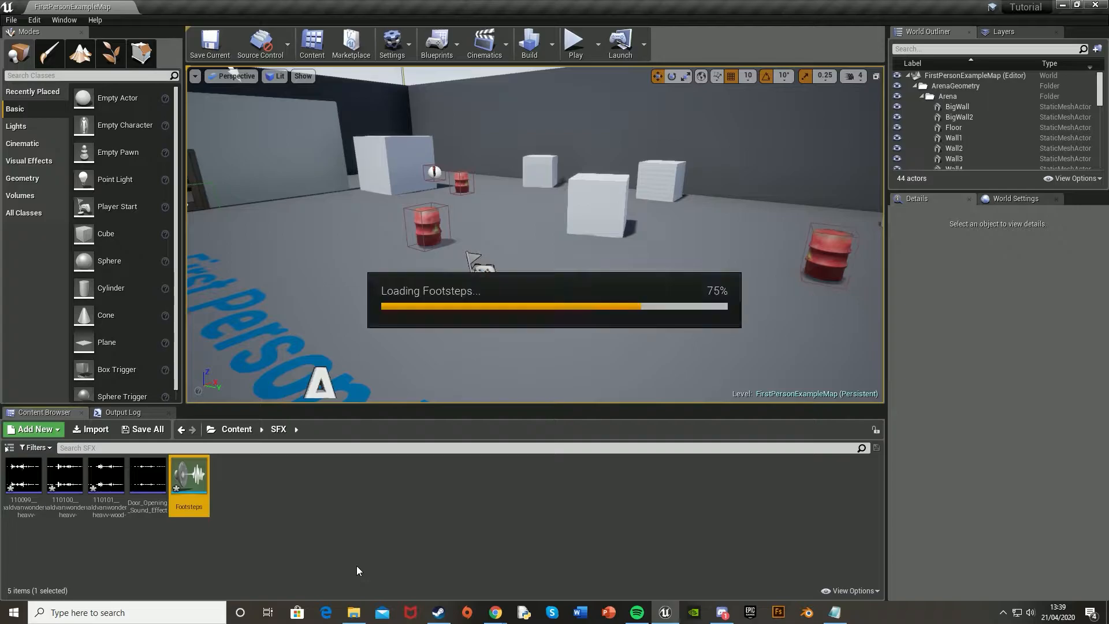
double_click(188, 473)
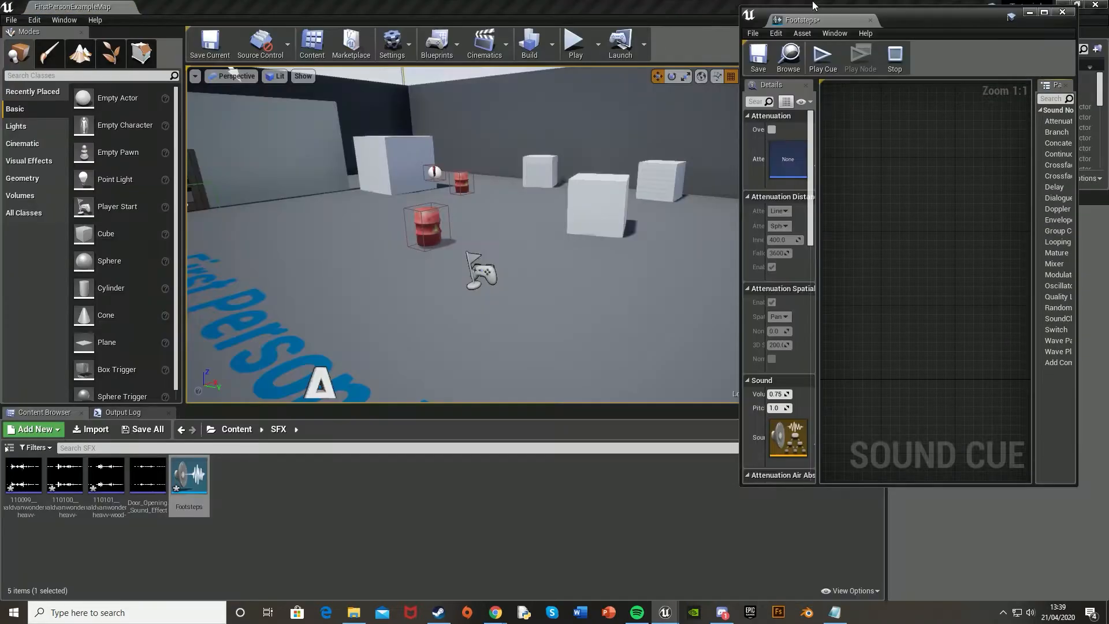
click(23, 474)
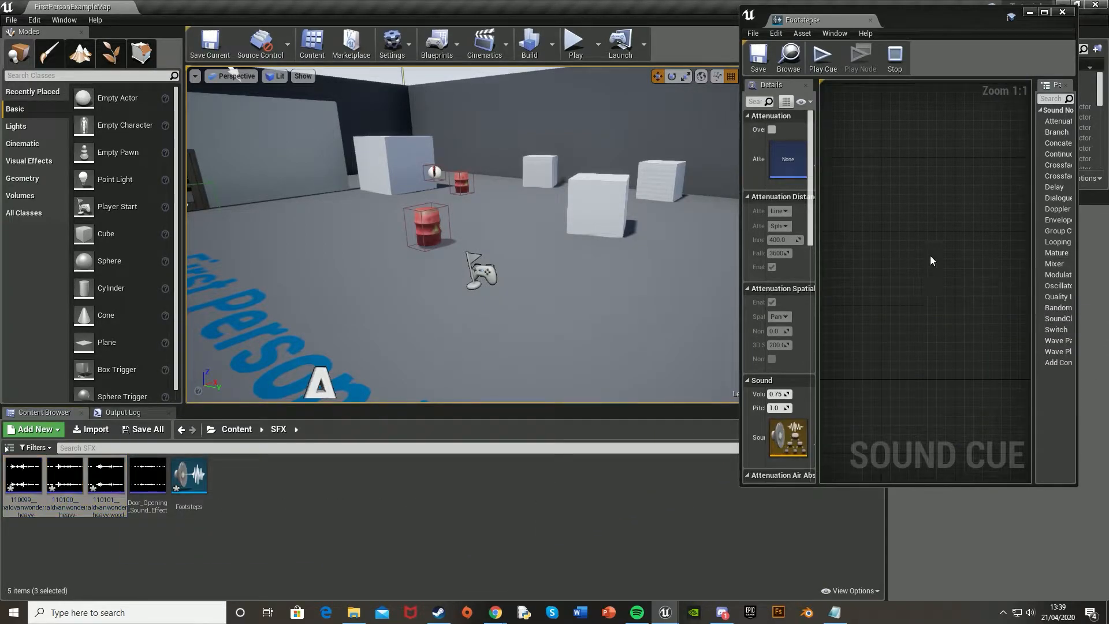
click(1043, 12)
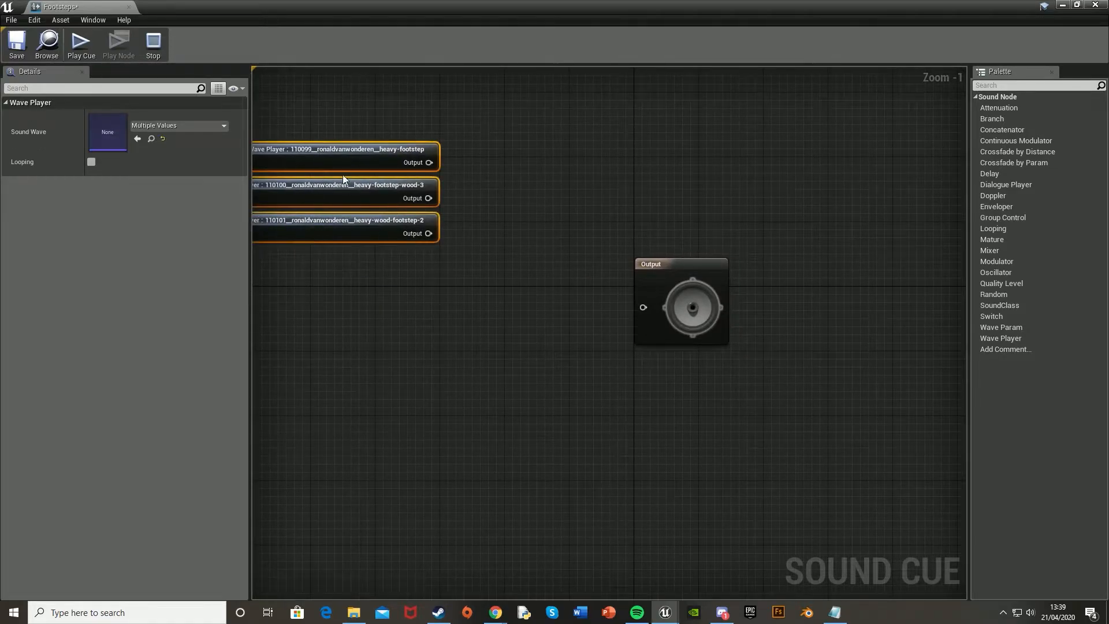
- Wire the three footstep wave players into a Random node, then a Modulator, then Output
right_click(436, 274)
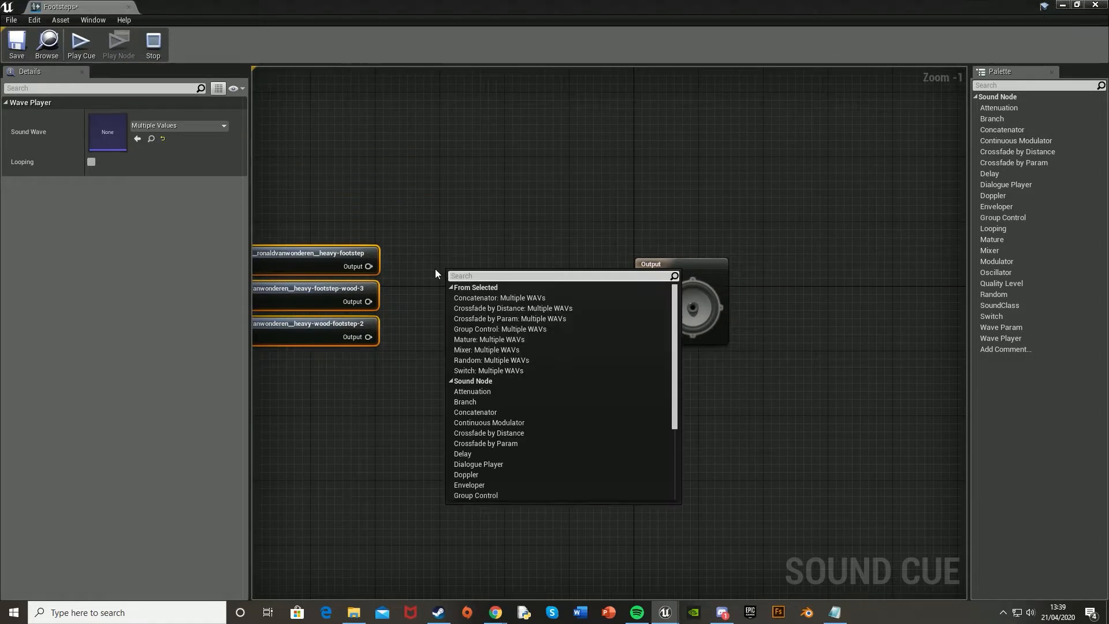
text(rand)
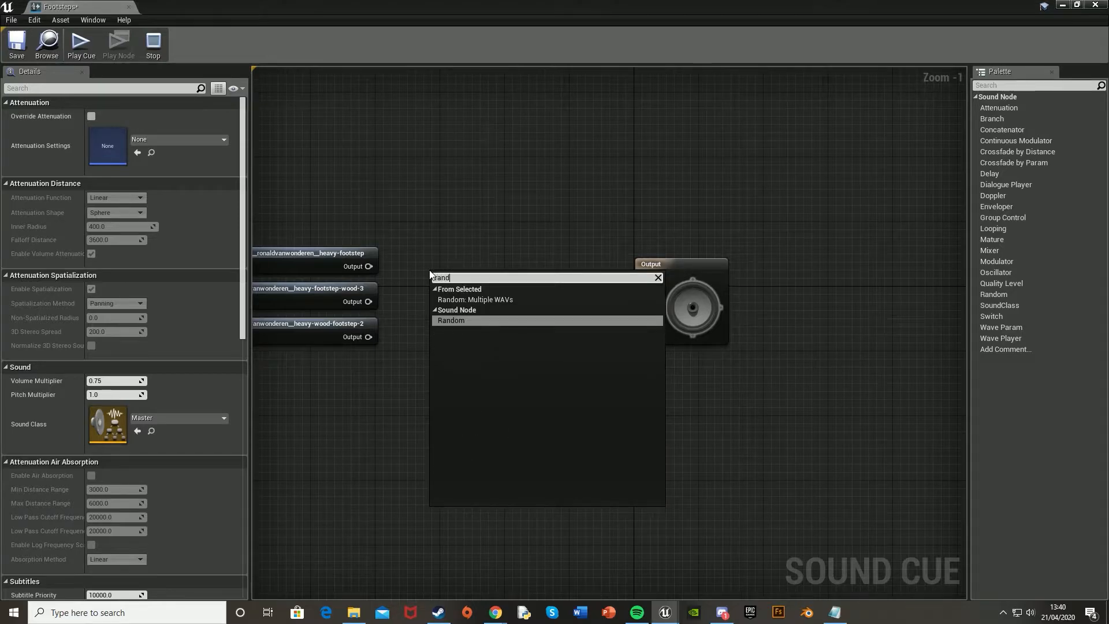
click(451, 320)
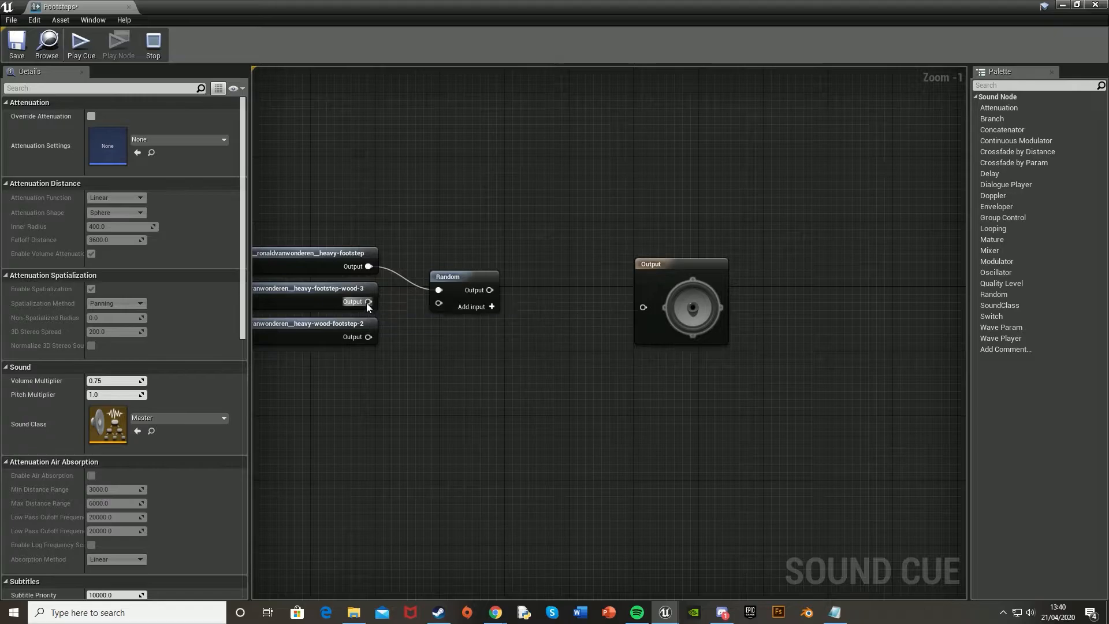
drag(368, 302, 437, 305)
text(mod)
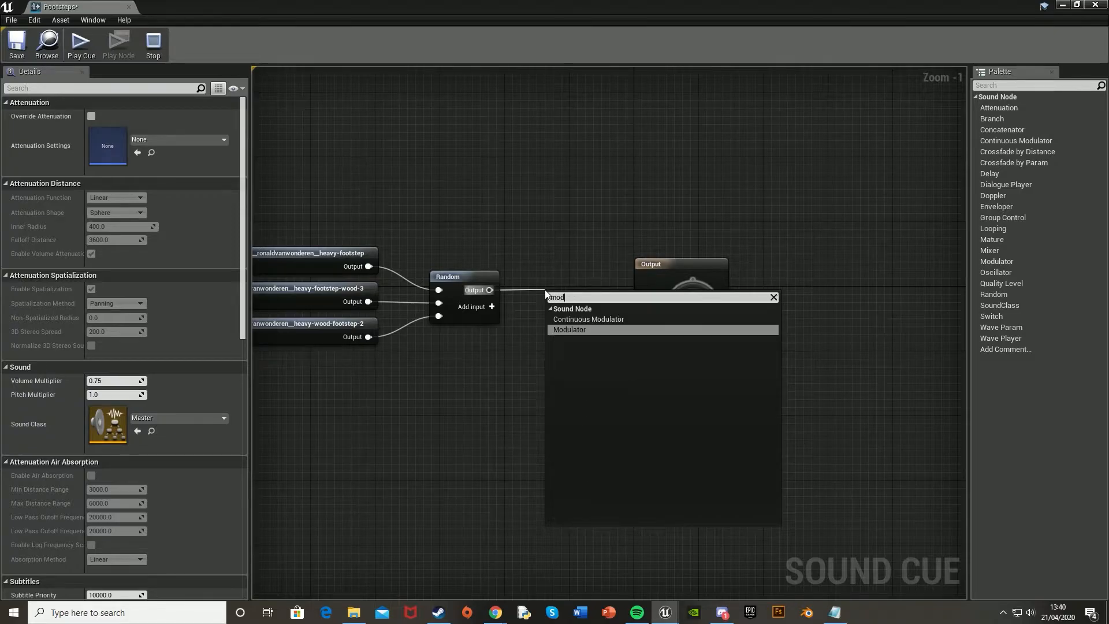
click(570, 330)
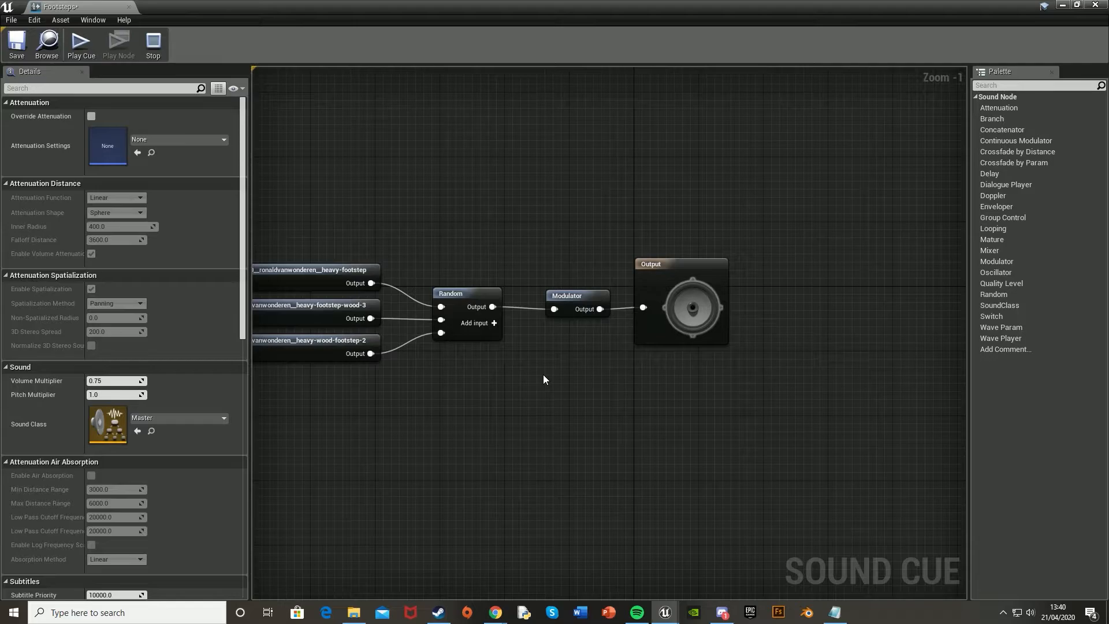
click(15, 42)
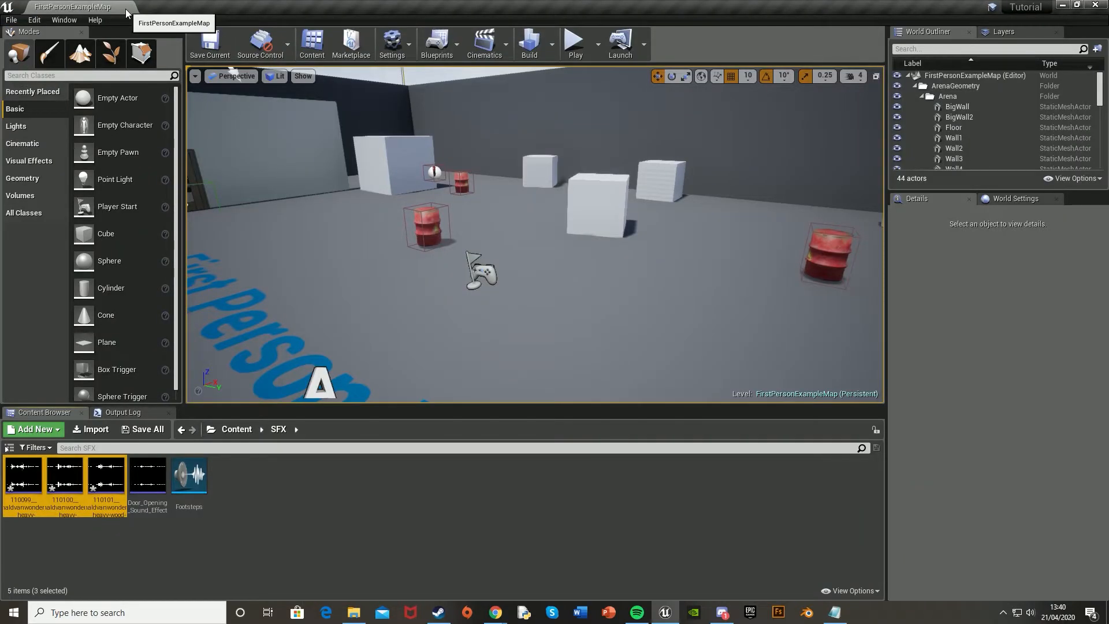
mouse_move(183, 133)
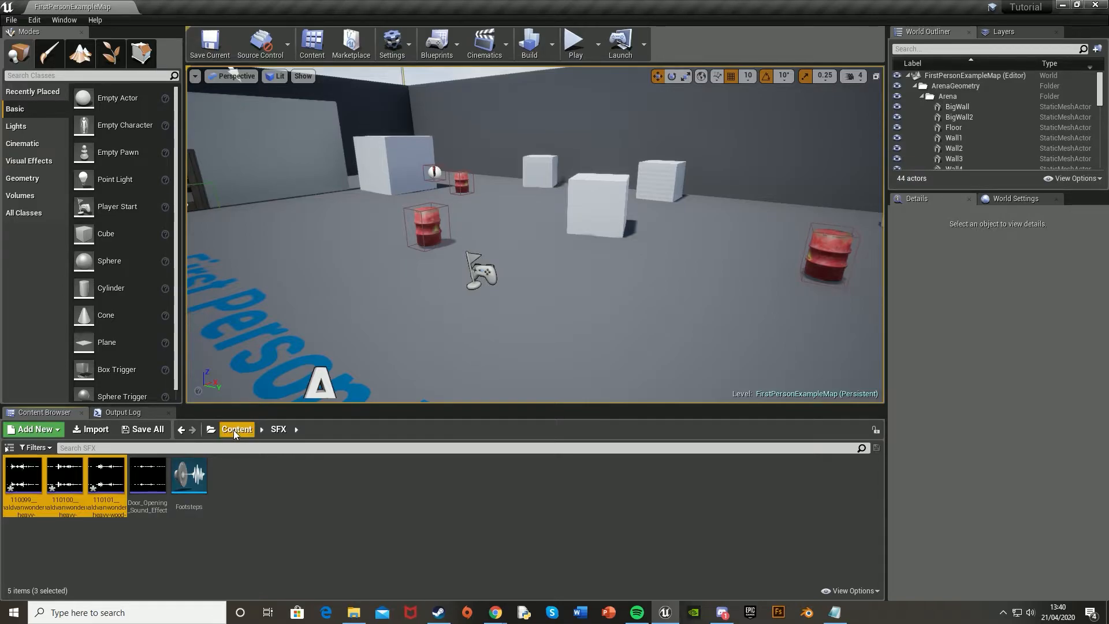
- Navigate back to the top-level Content folder via the path breadcrumb
click(236, 429)
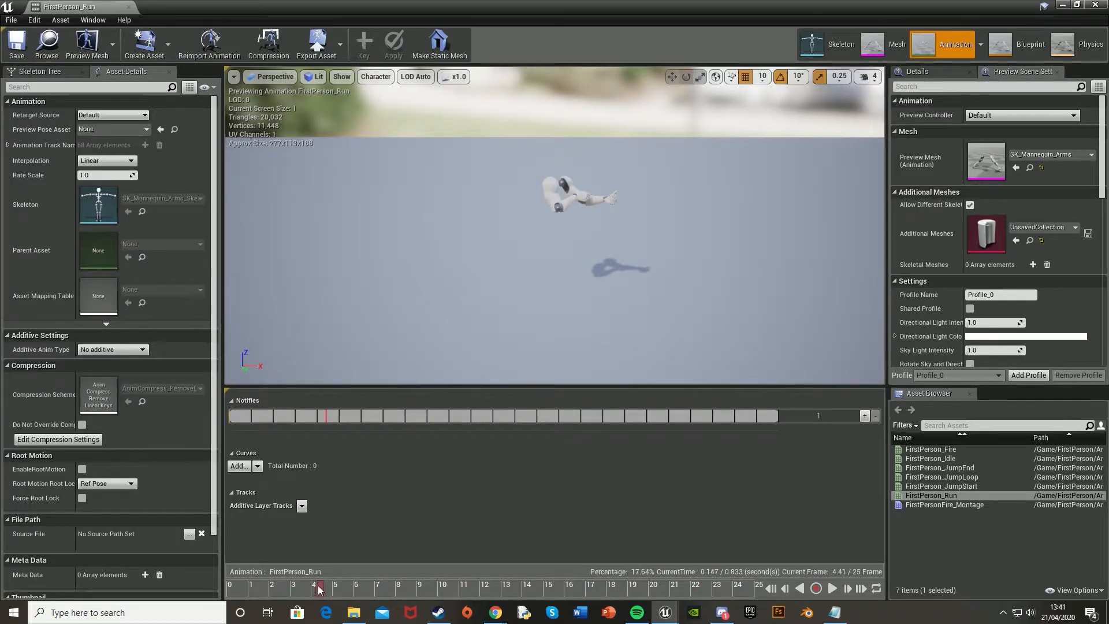
- Add a Play Sound notify at frame 0 of FirstPerson_Run using the Footsteps cue
click(229, 586)
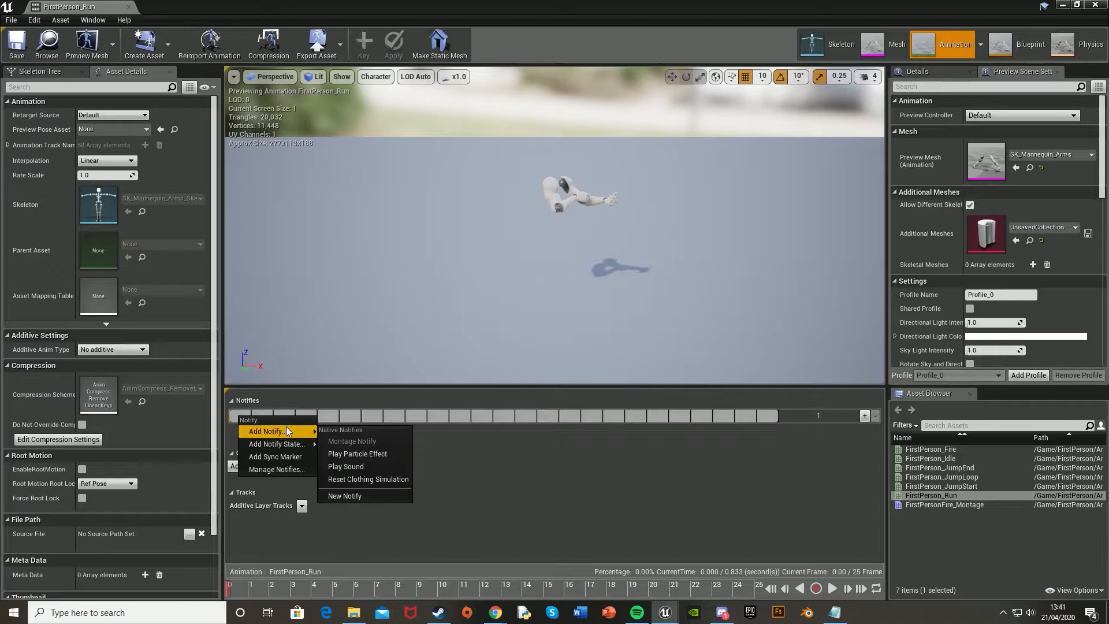
click(345, 466)
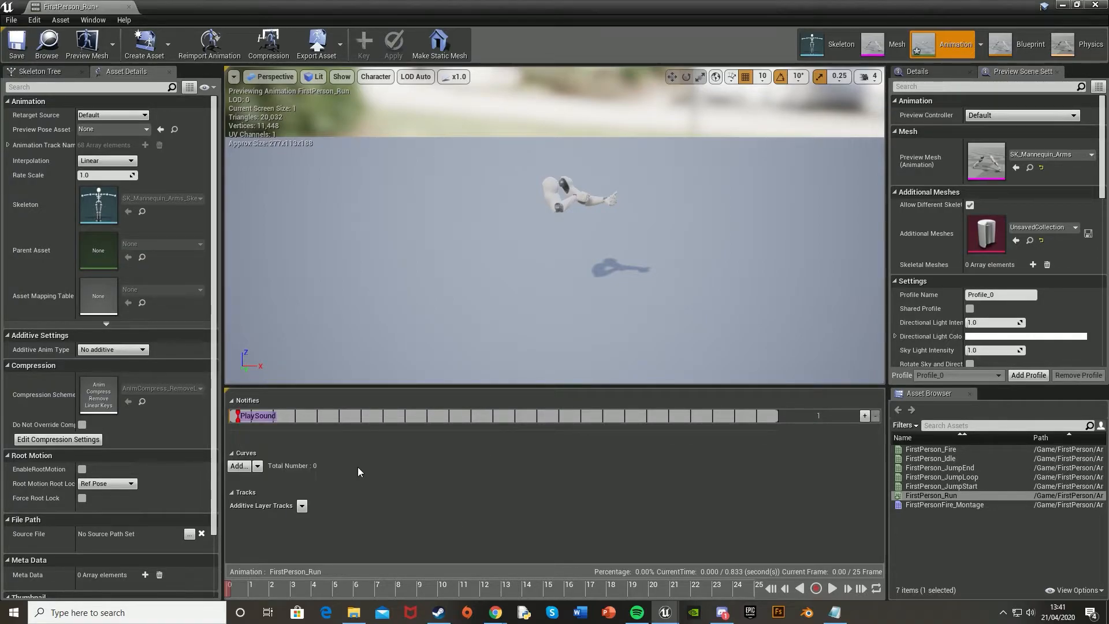
click(256, 415)
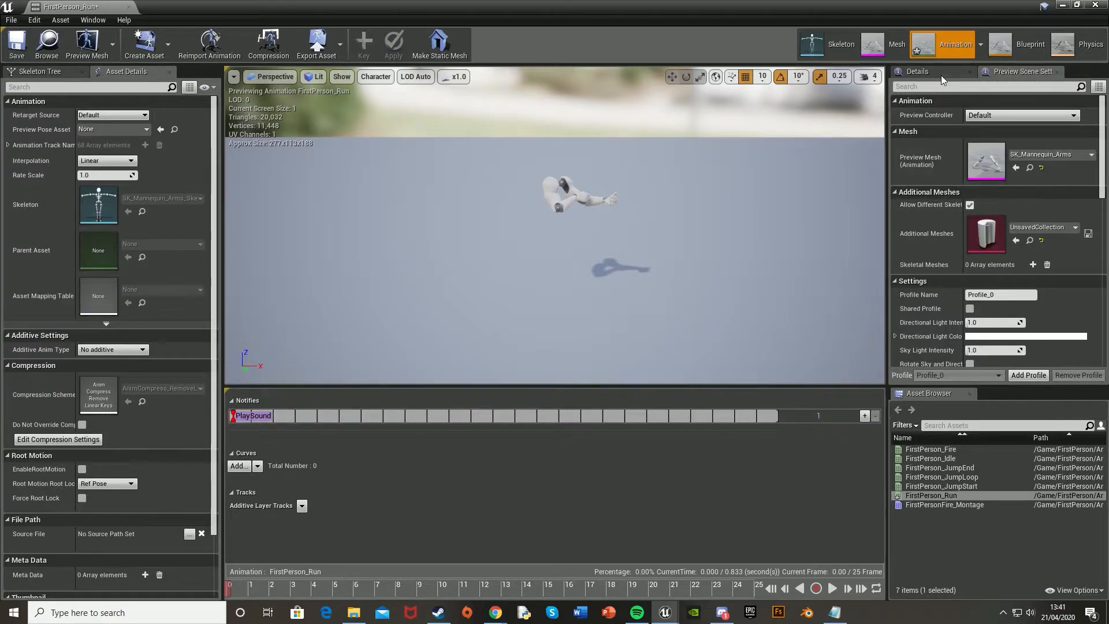
click(252, 415)
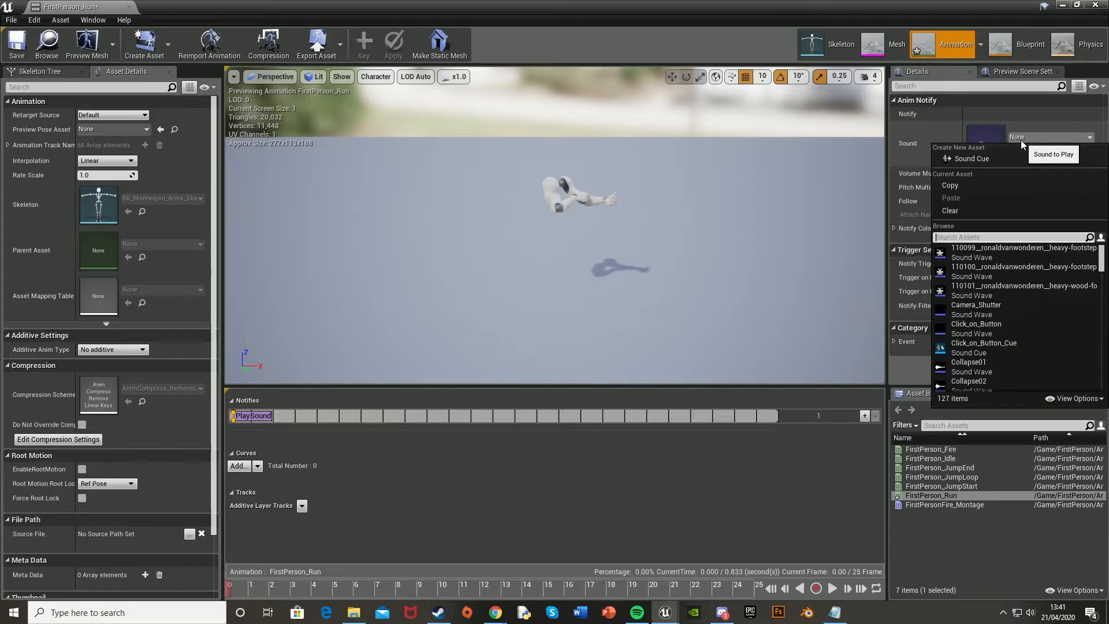
text(foots)
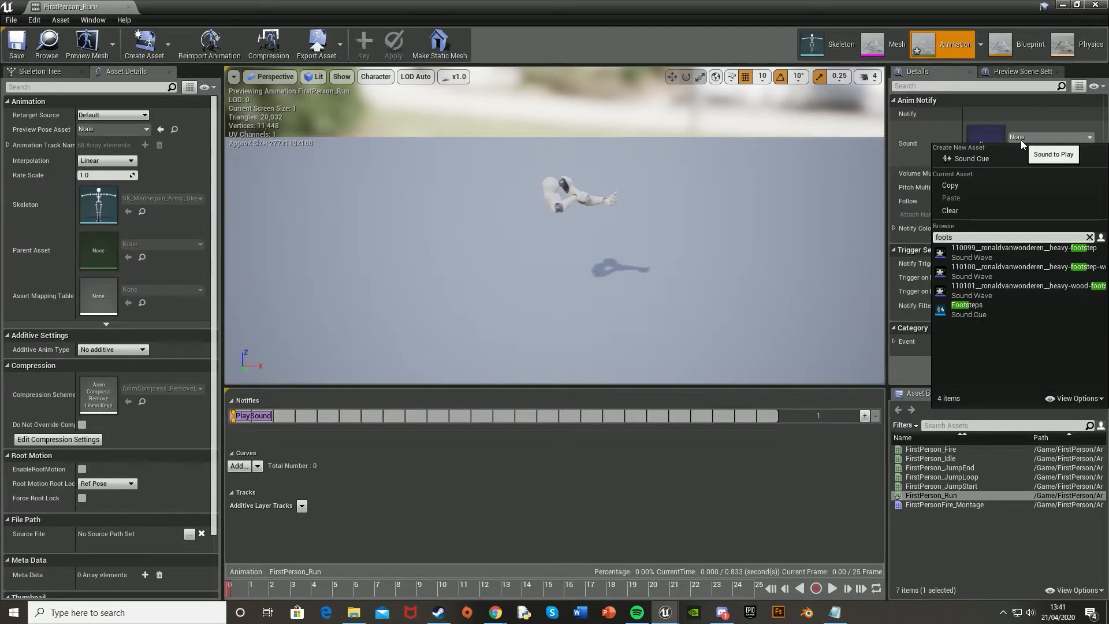
click(966, 309)
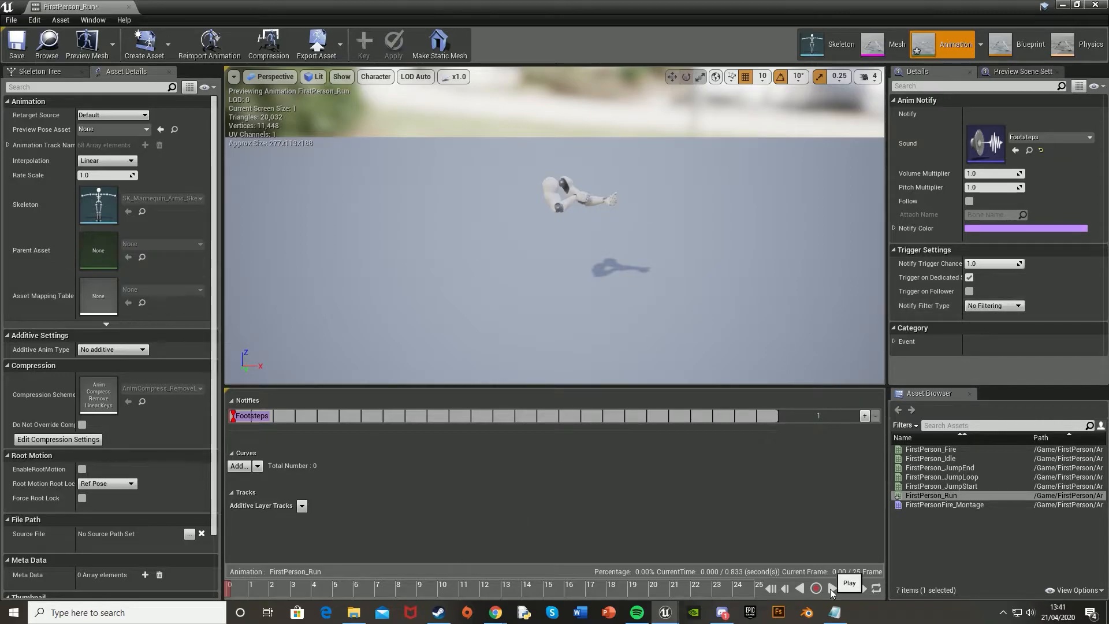
- Play, pause and resume the run animation preview
click(815, 588)
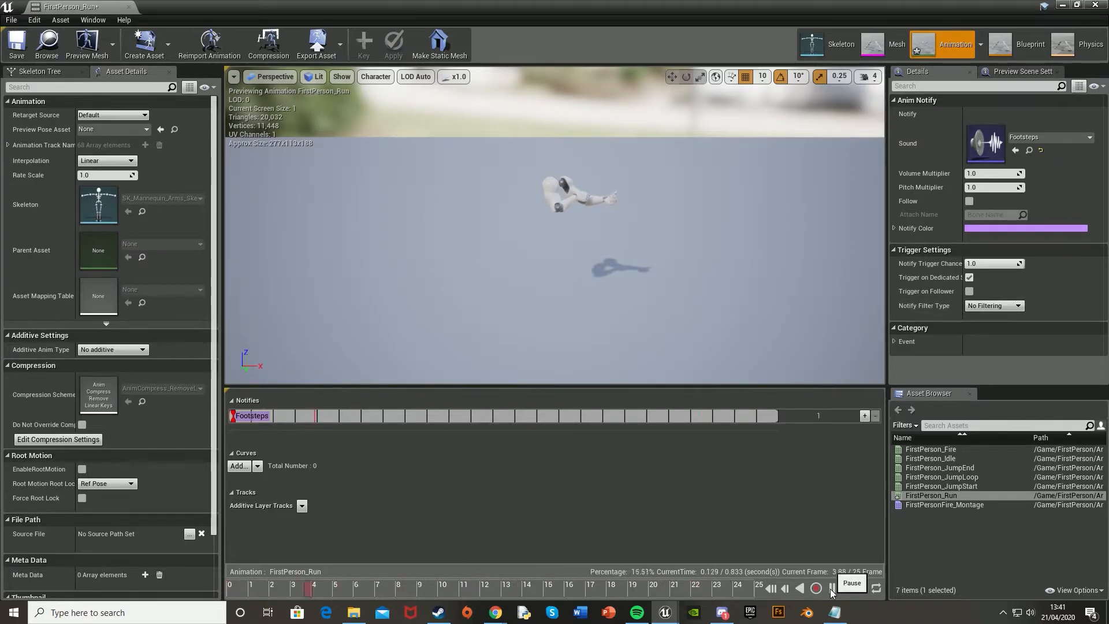
click(815, 588)
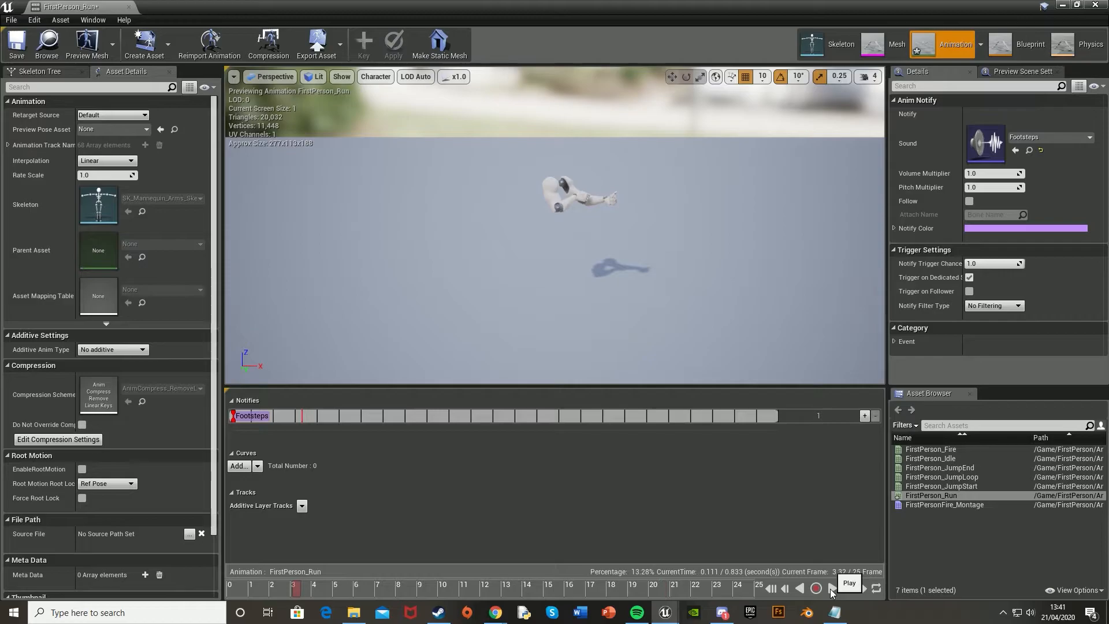
click(832, 587)
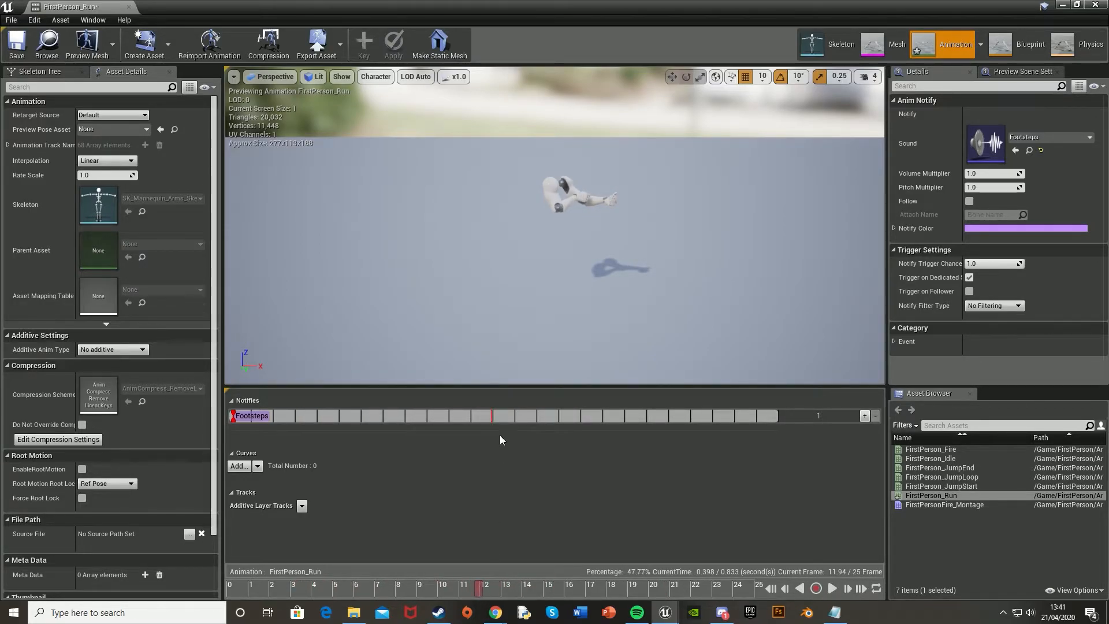
- Add a mid-timeline Play Sound notify set to Footsteps and replay the run preview
right_click(530, 417)
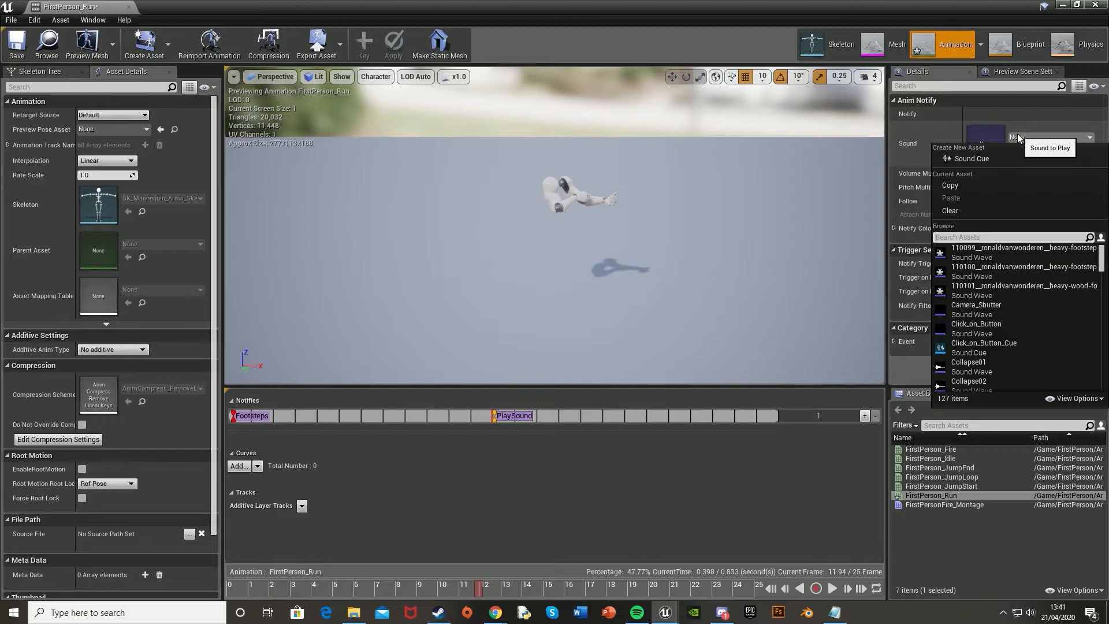
text(foots)
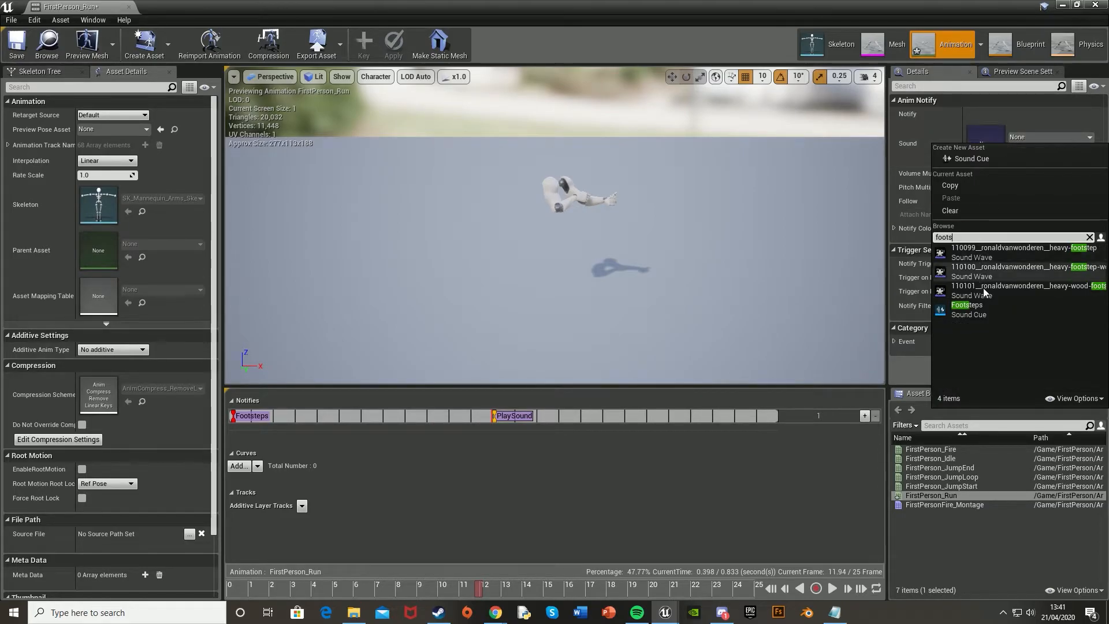
click(967, 309)
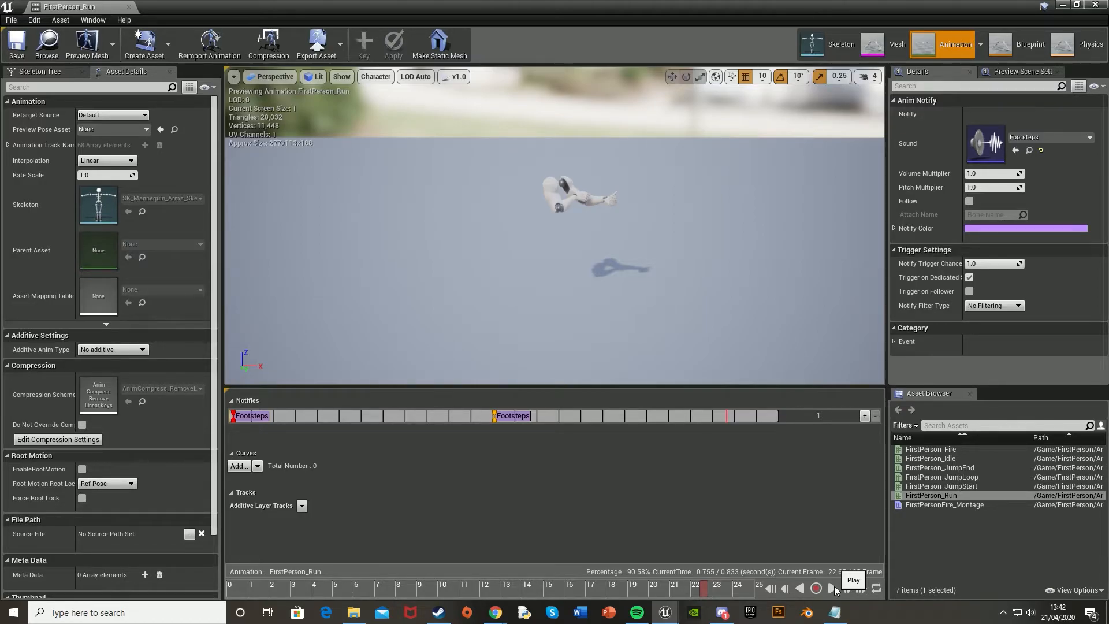
click(831, 588)
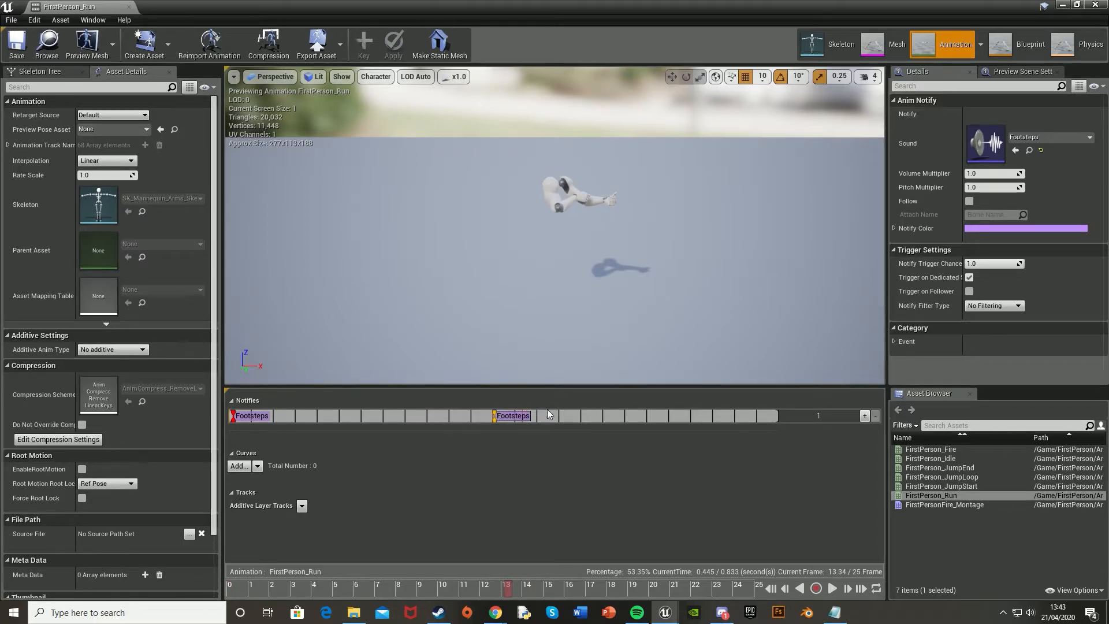
mouse_move(511, 415)
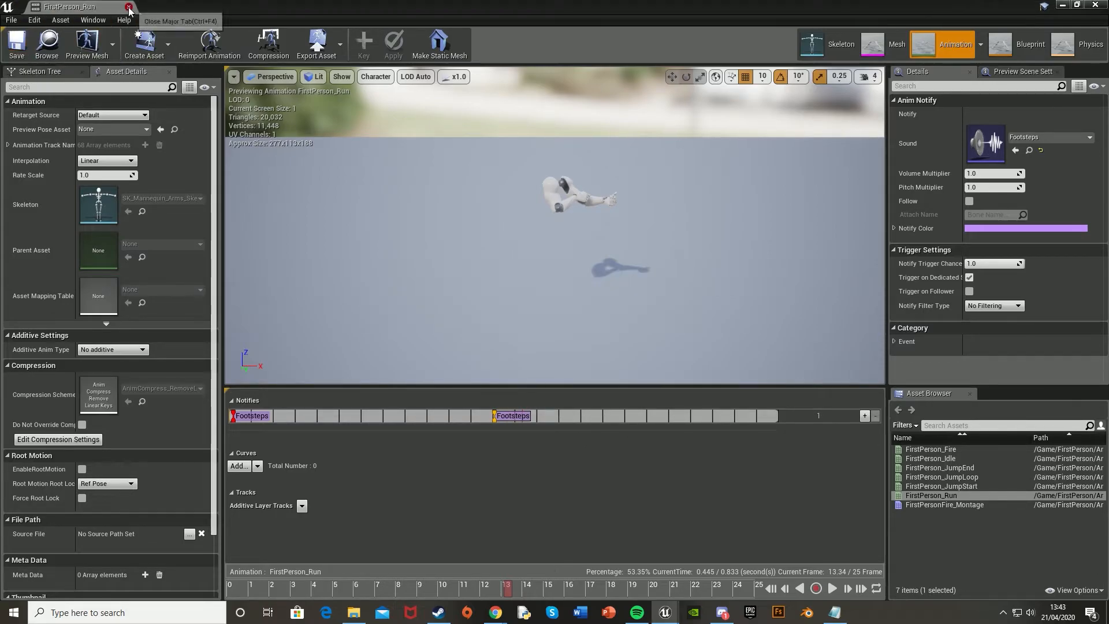
- Give FirstPerson_JumpStart a Play Sound notify at its start using the Footsteps cue
click(129, 7)
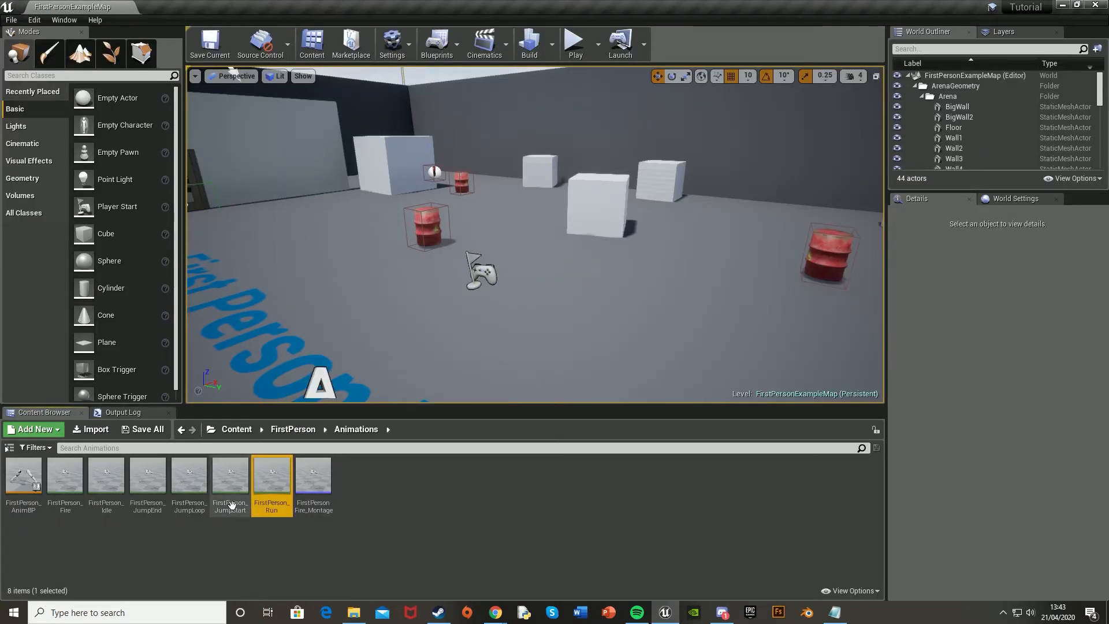
double_click(229, 475)
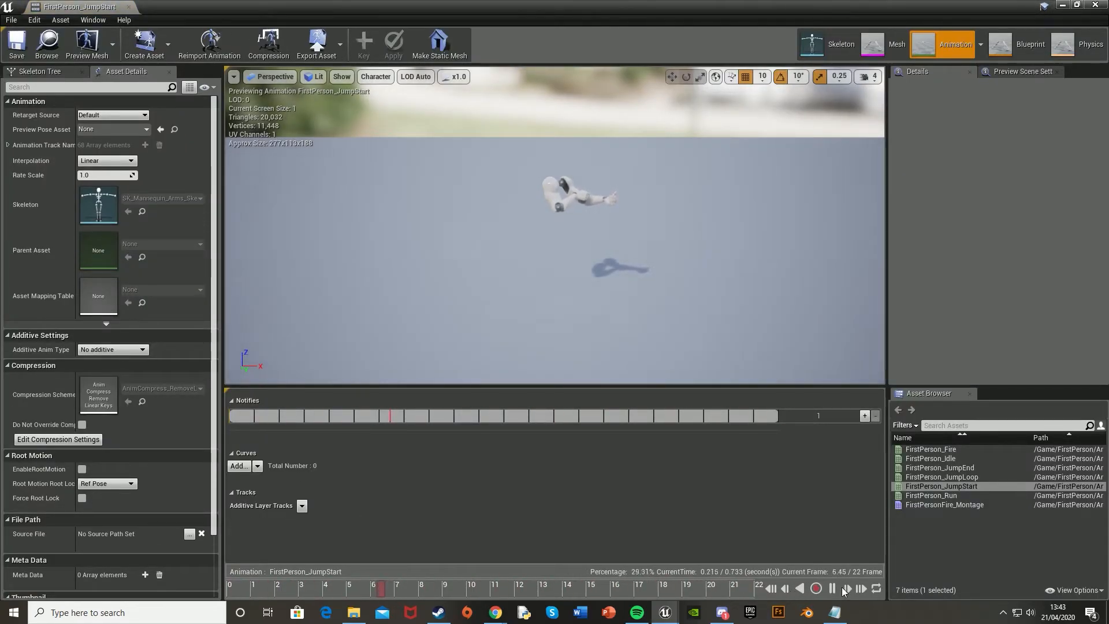
click(832, 588)
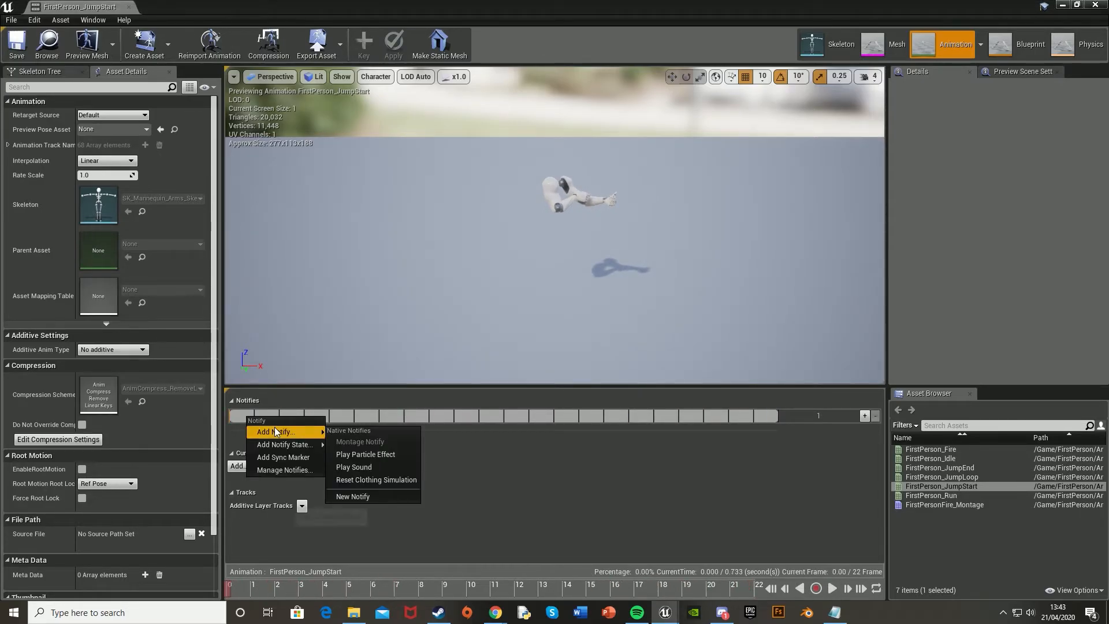
click(353, 467)
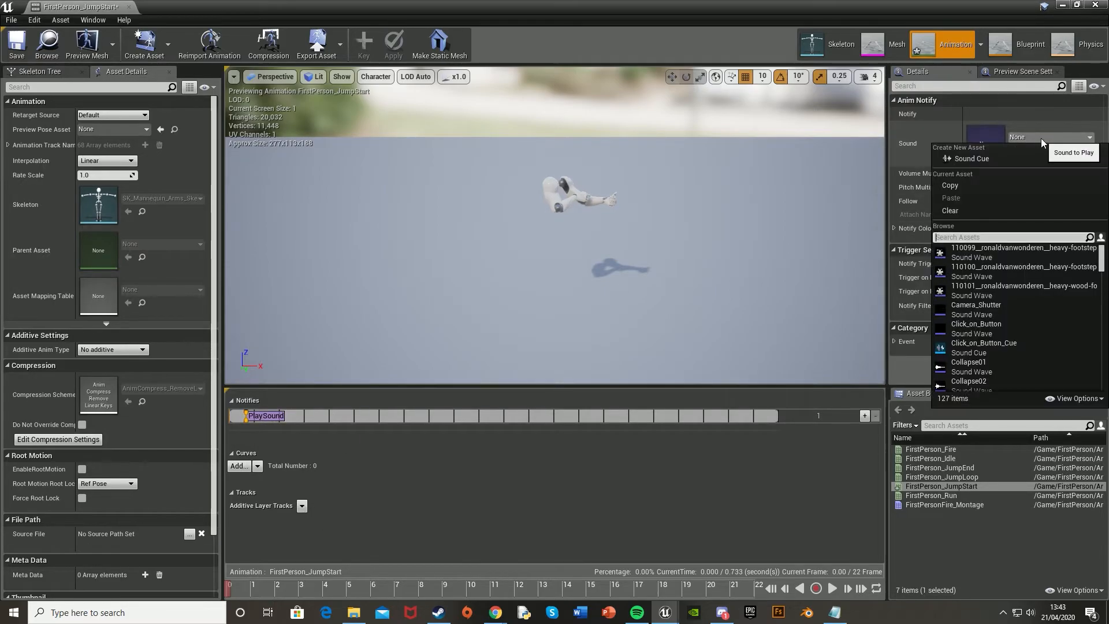
text(footst)
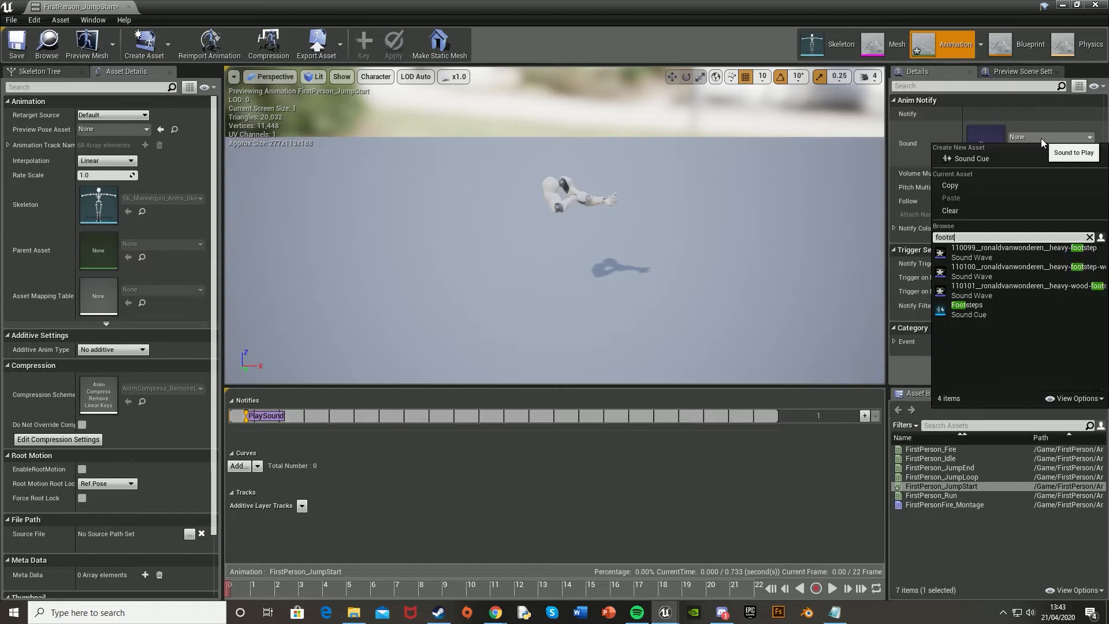
click(967, 309)
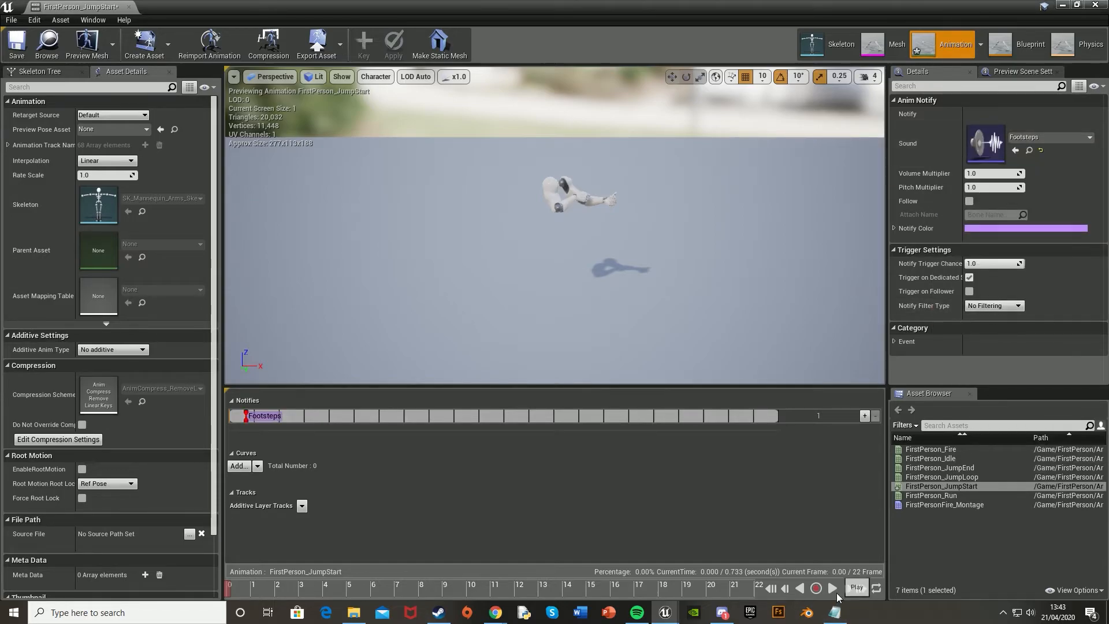
- Preview the jump animation, then launch Play-in-Editor to test the footsteps
click(832, 586)
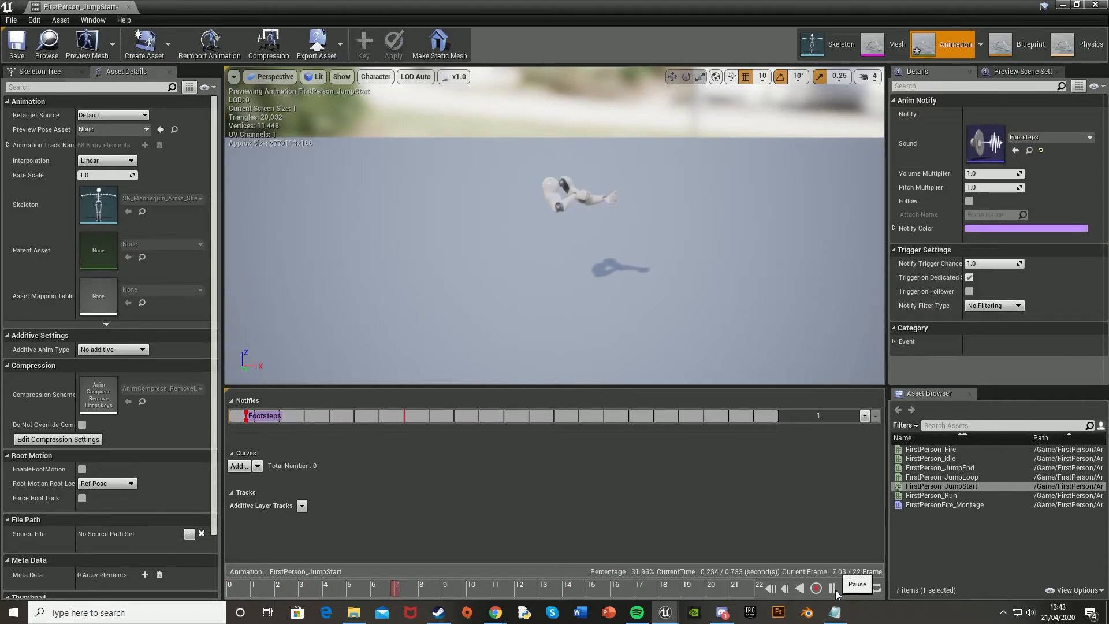
click(832, 587)
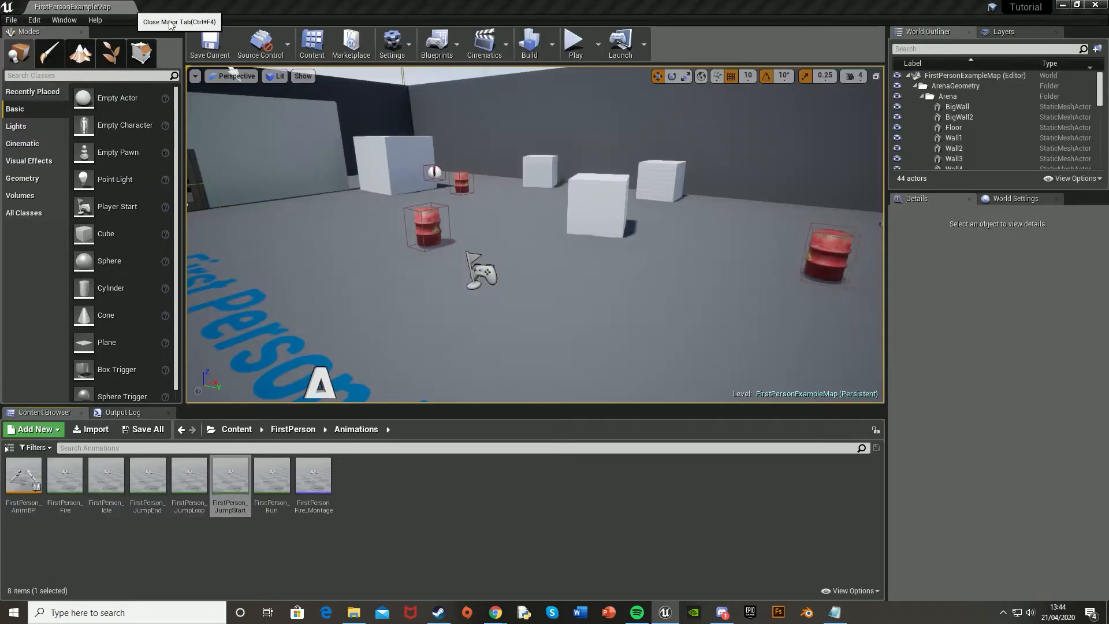
click(573, 42)
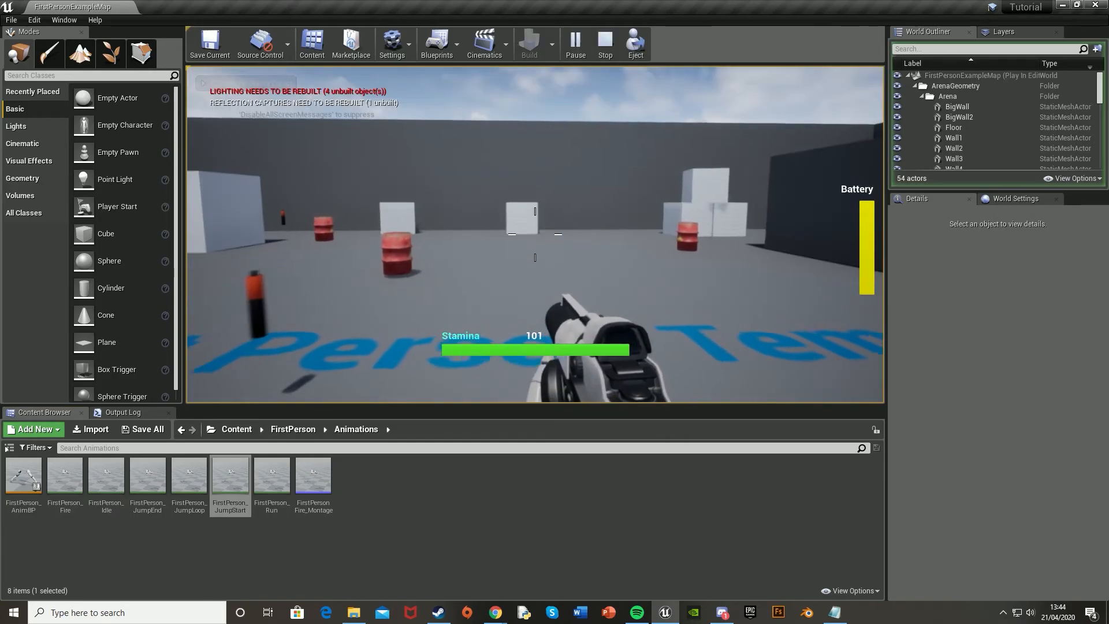